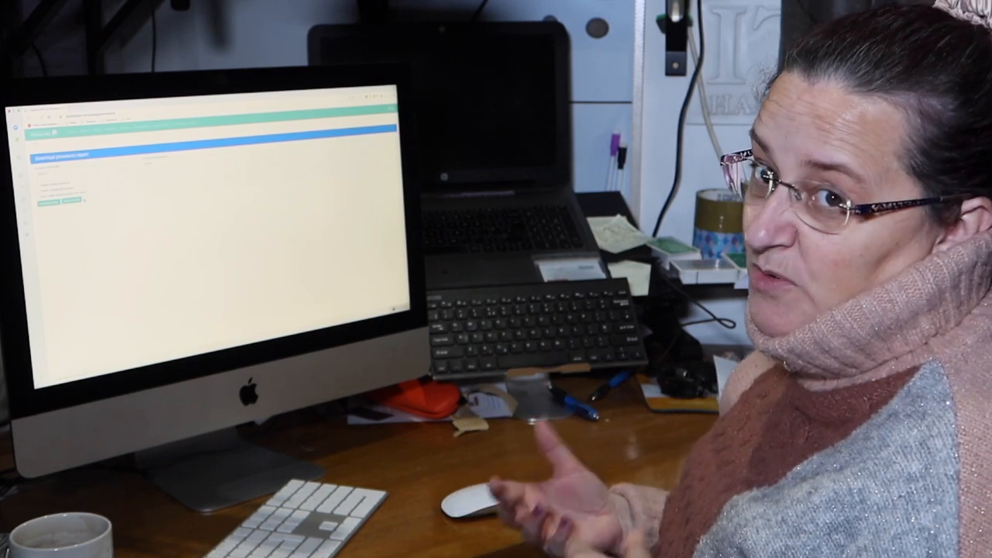
- Show the school summary report of SEN numbers and percentages per year group from Reports
left_click(248, 56)
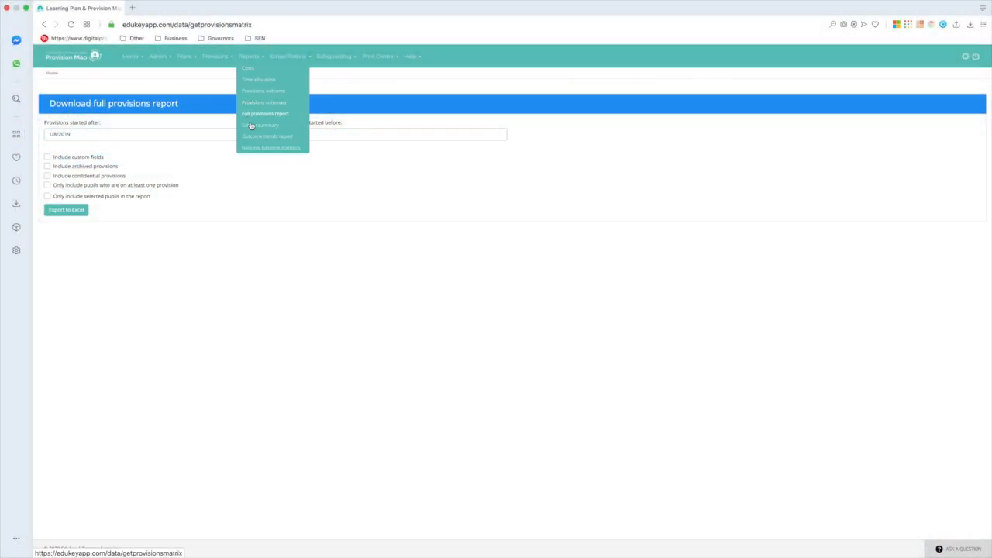
mouse_move(260, 124)
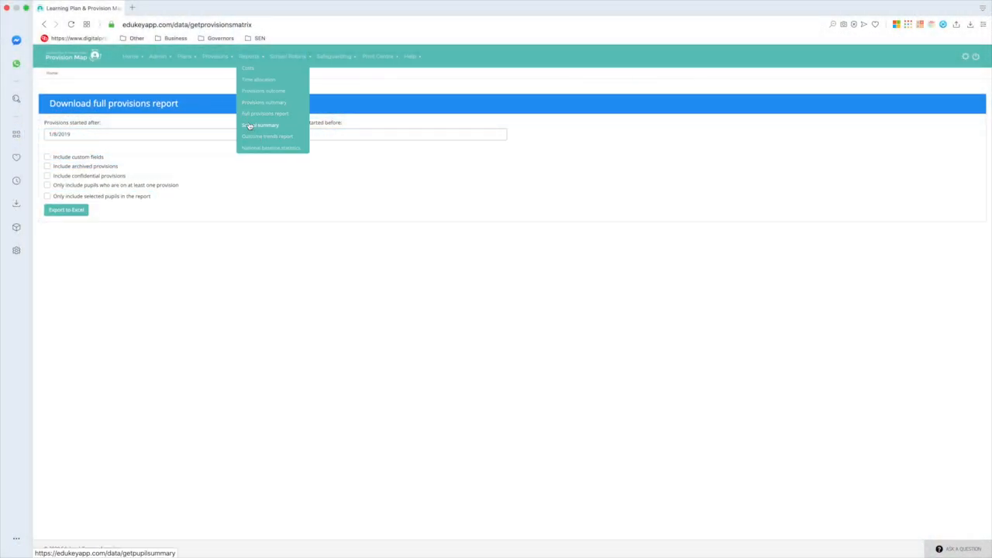
left_click(263, 124)
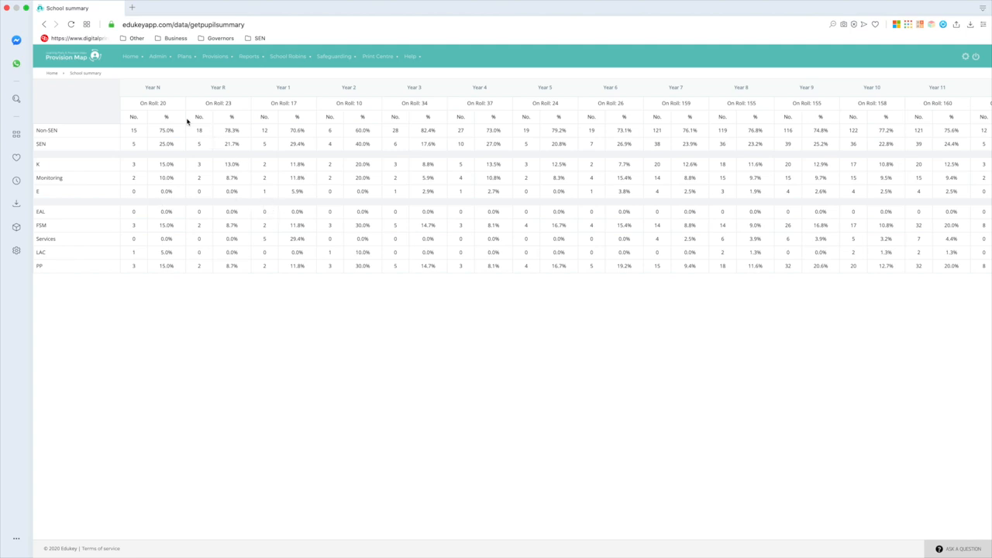
mouse_move(150, 91)
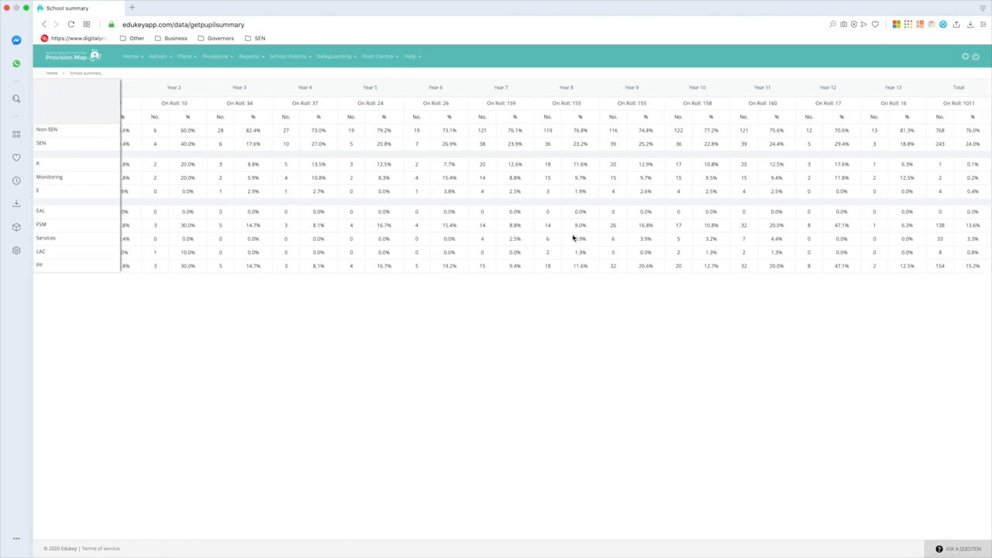
mouse_move(958, 137)
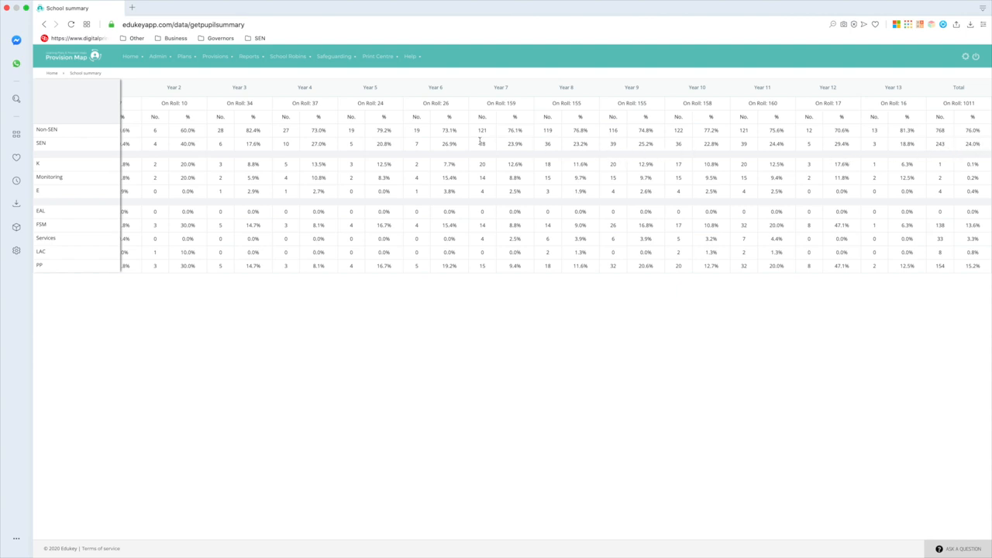
- Show the National baseline statistics chart comparing school SEN stages with national averages
left_click(248, 56)
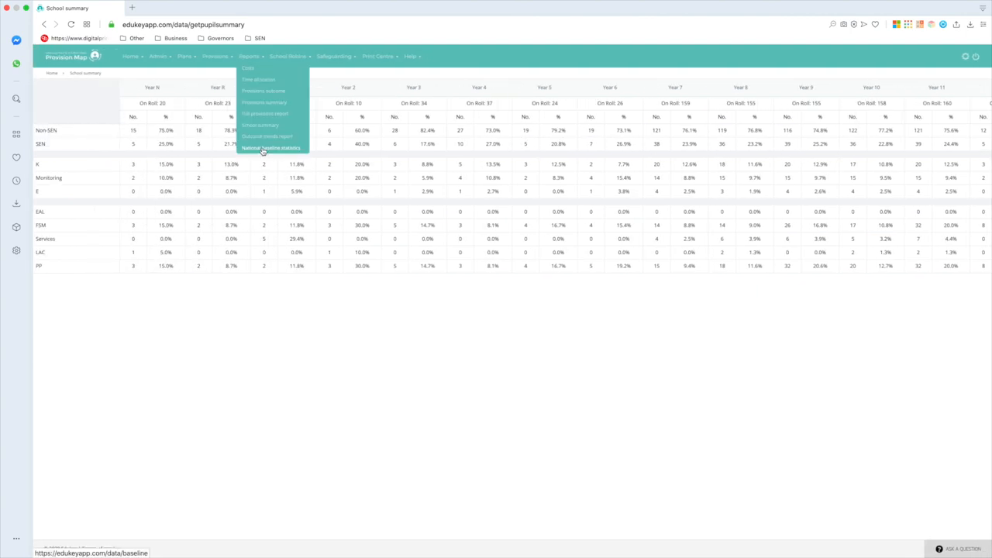
left_click(271, 147)
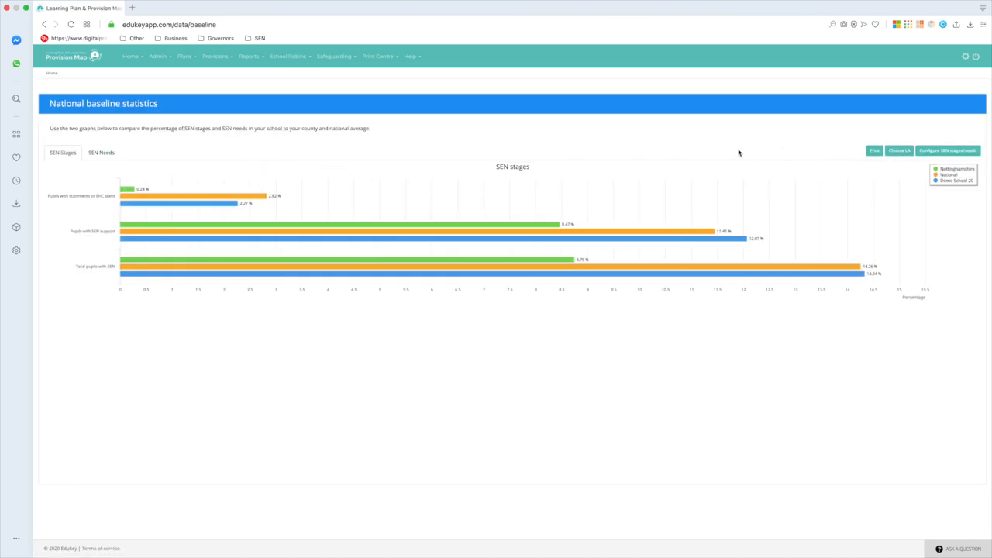
mouse_move(217, 208)
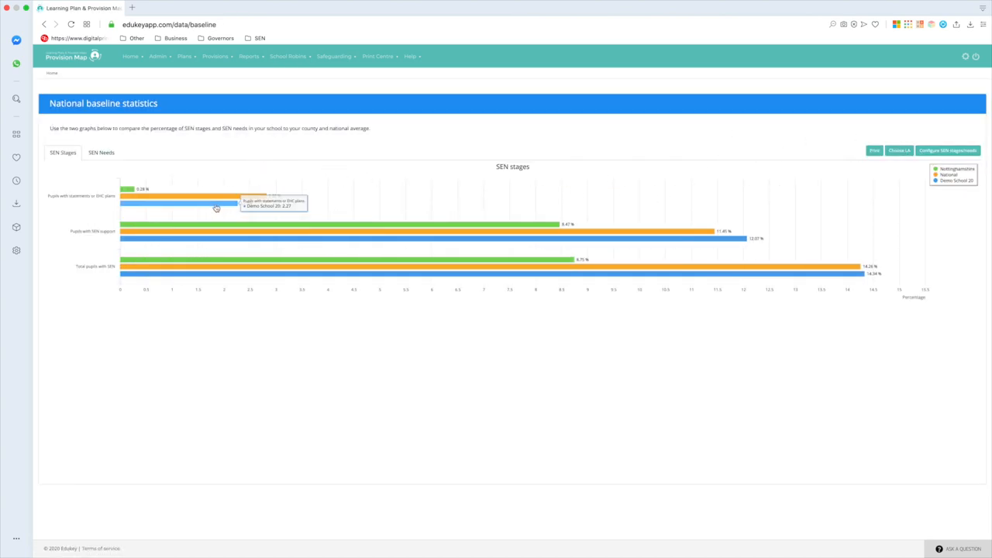
mouse_move(230, 214)
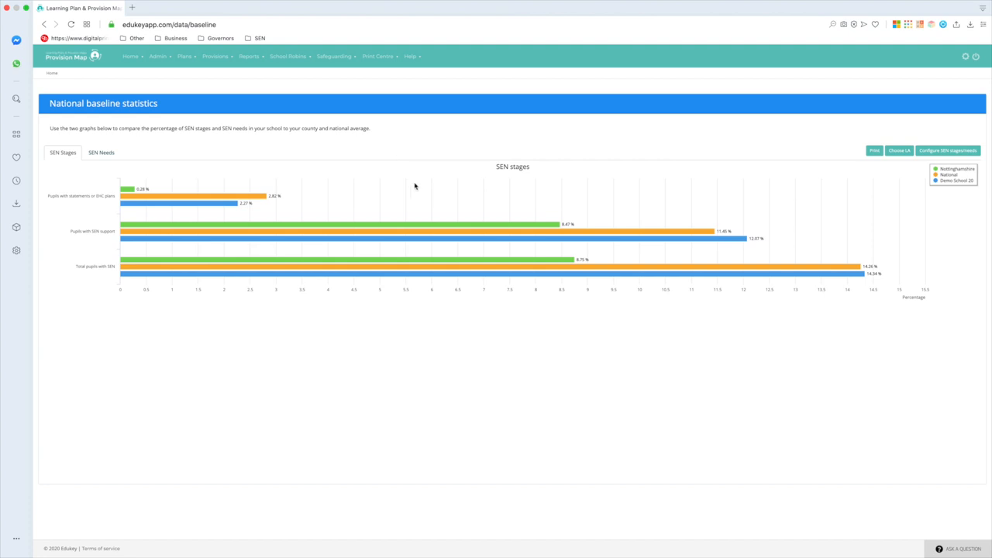
mouse_move(651, 239)
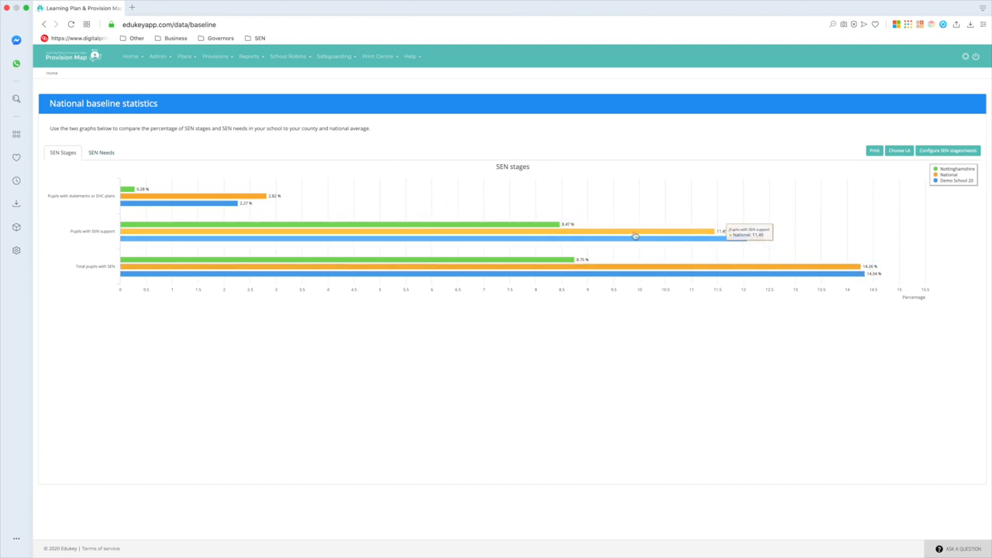
mouse_move(336, 155)
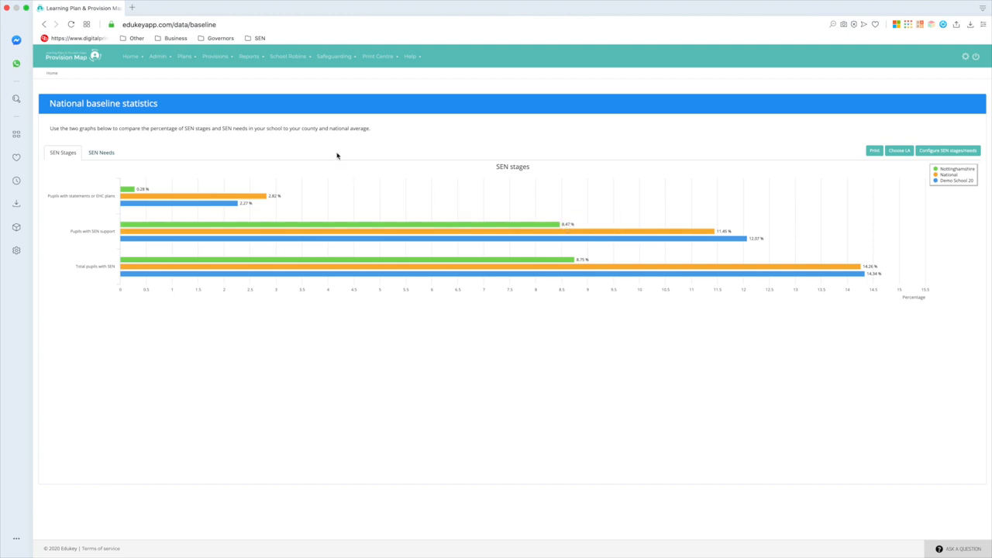